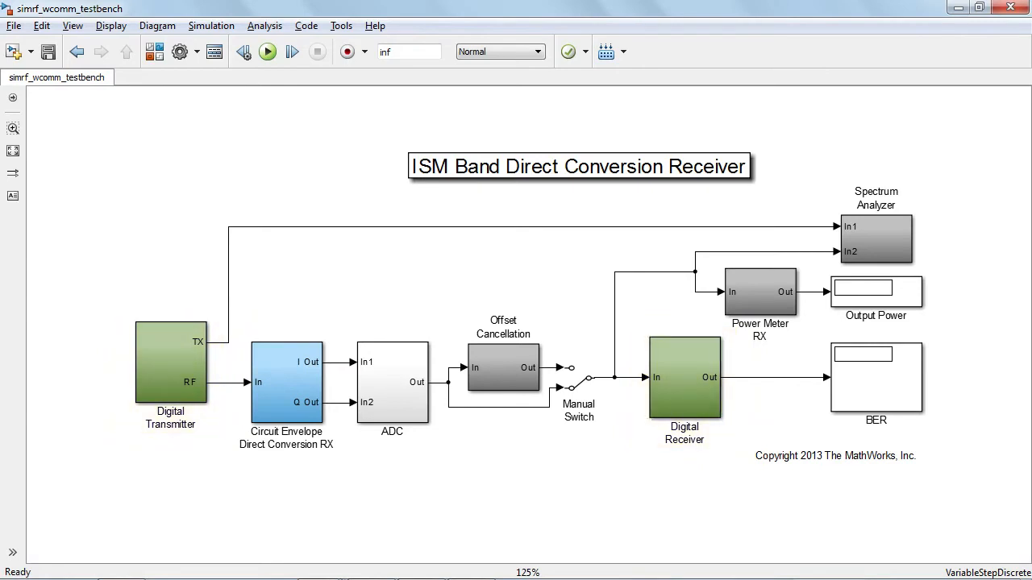
Enter the Circuit Envelope Direct Conversion RX subsystem from the testbench
{"action": "left_click", "coordinate": [287, 384]}
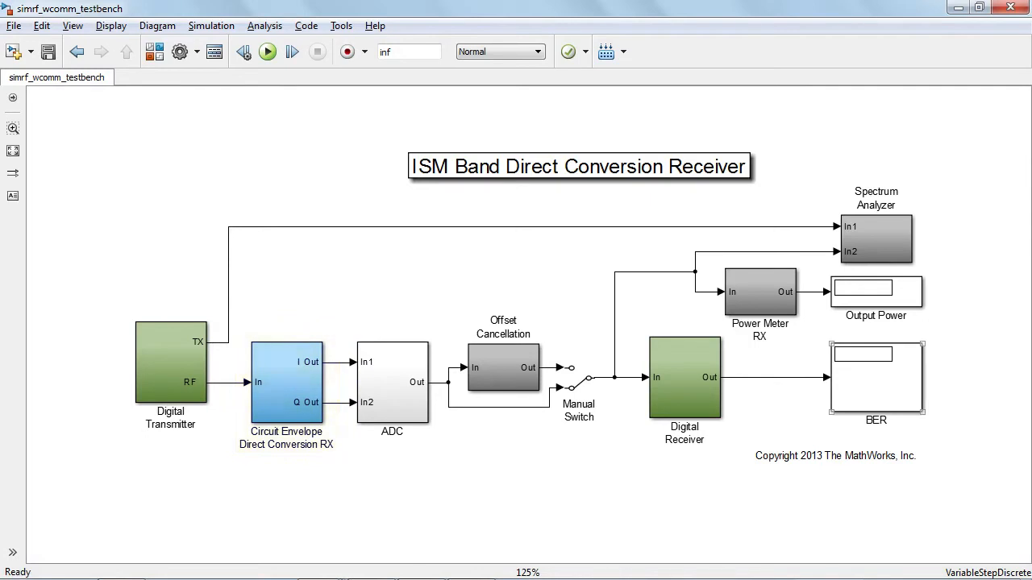
{"action": "left_click", "coordinate": [287, 383]}
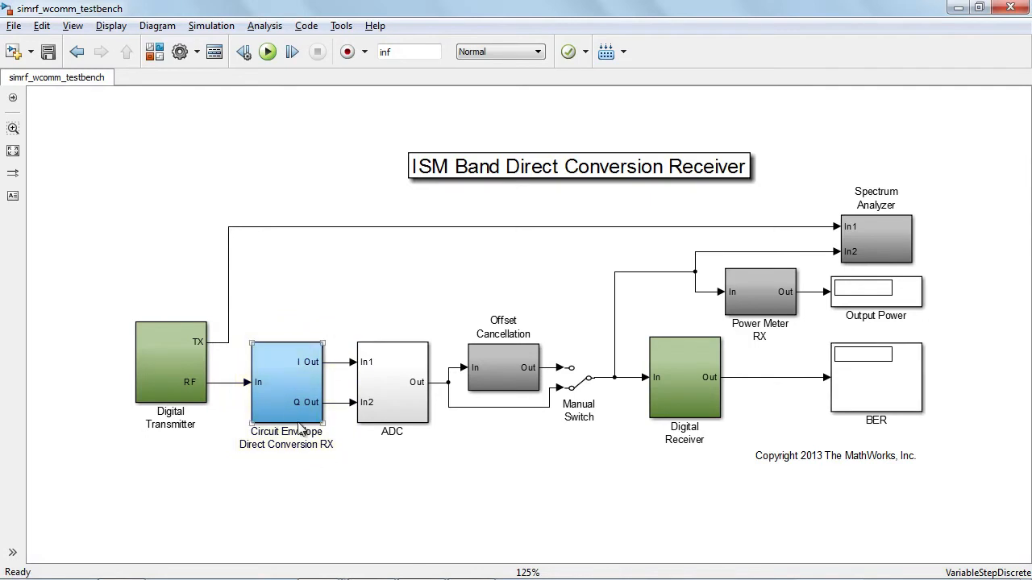
{"action": "double_click", "coordinate": [287, 384]}
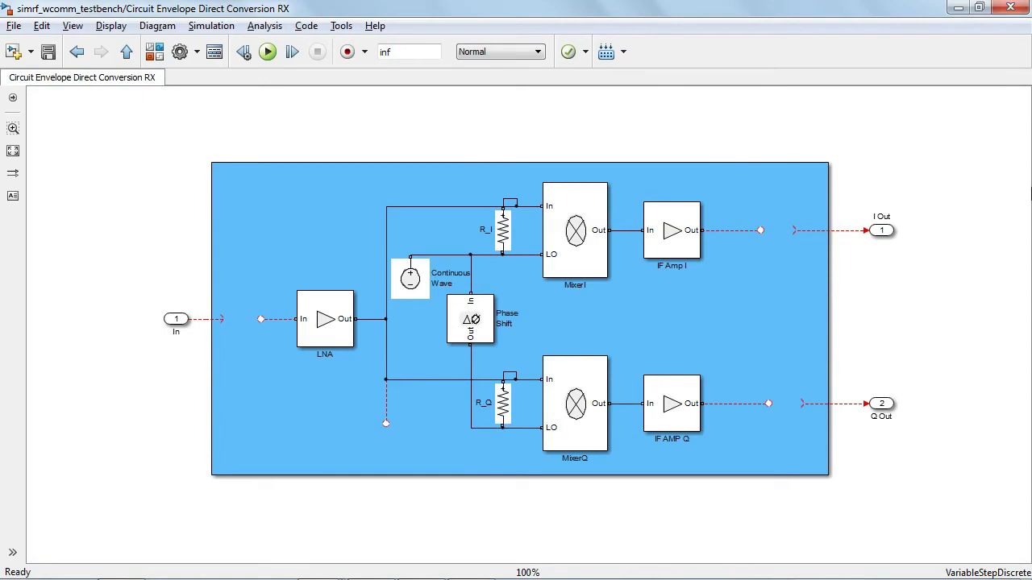
{"action": "mouse_move", "coordinate": [740, 169]}
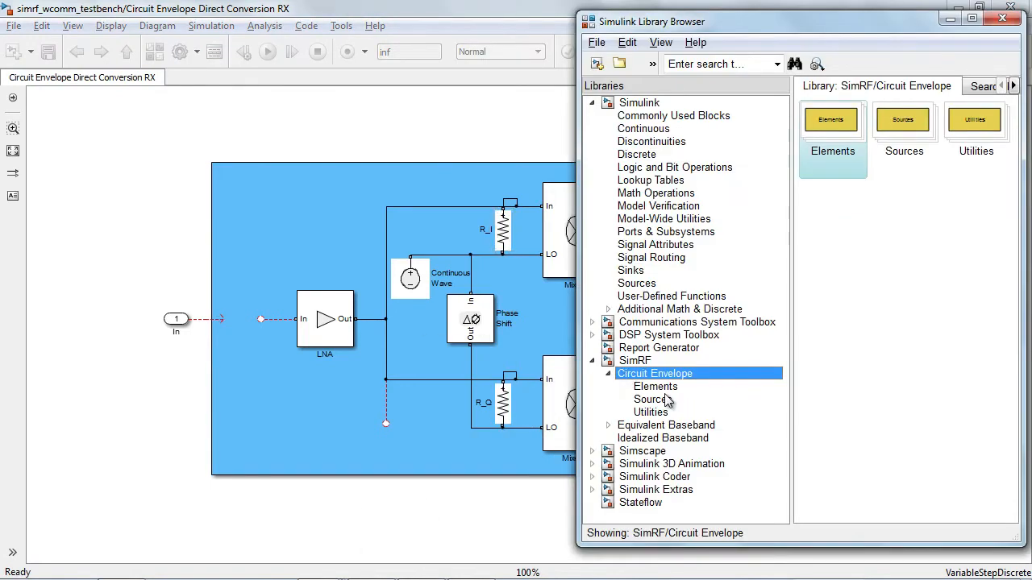
Browse the SimRF Circuit Envelope Elements library and point out the Mixer block
{"action": "left_click", "coordinate": [654, 387]}
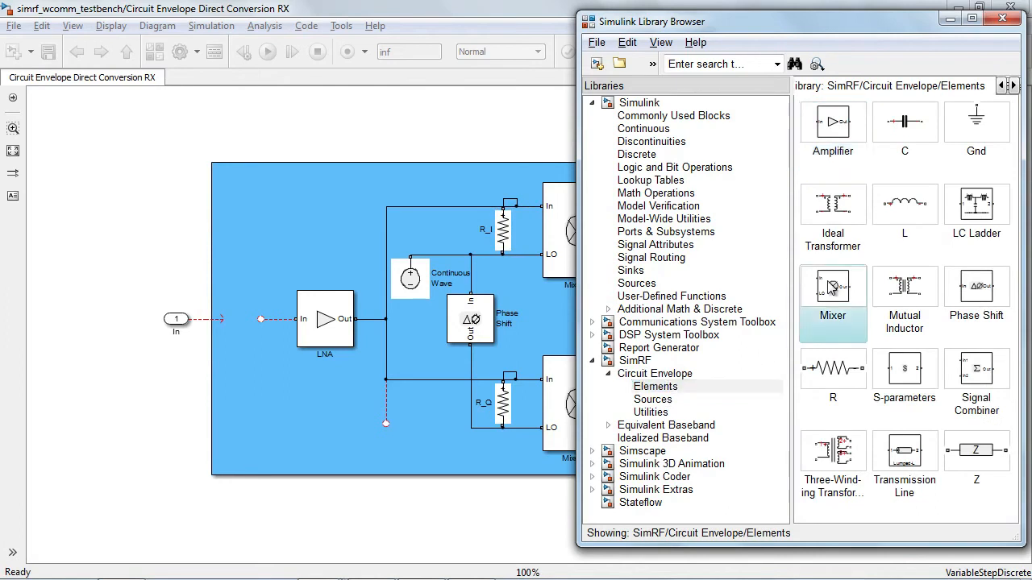
{"action": "left_click", "coordinate": [903, 379]}
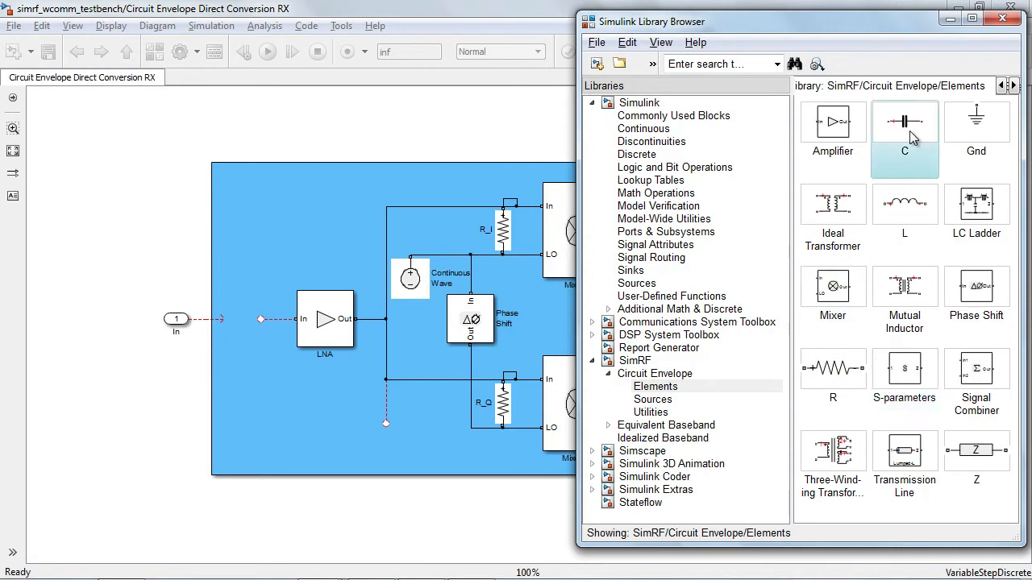
{"action": "mouse_move", "coordinate": [813, 393]}
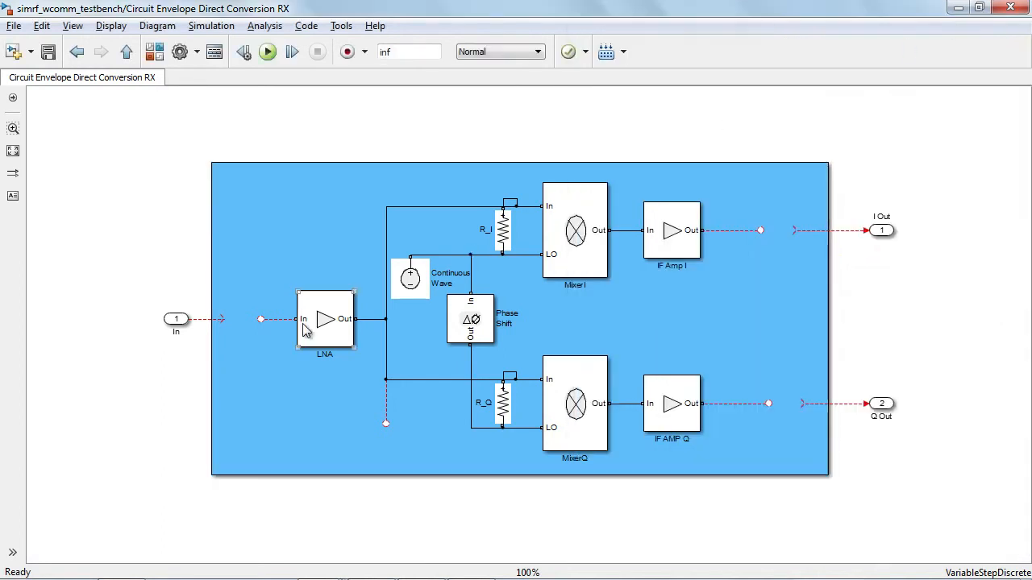
{"action": "double_click", "coordinate": [326, 319]}
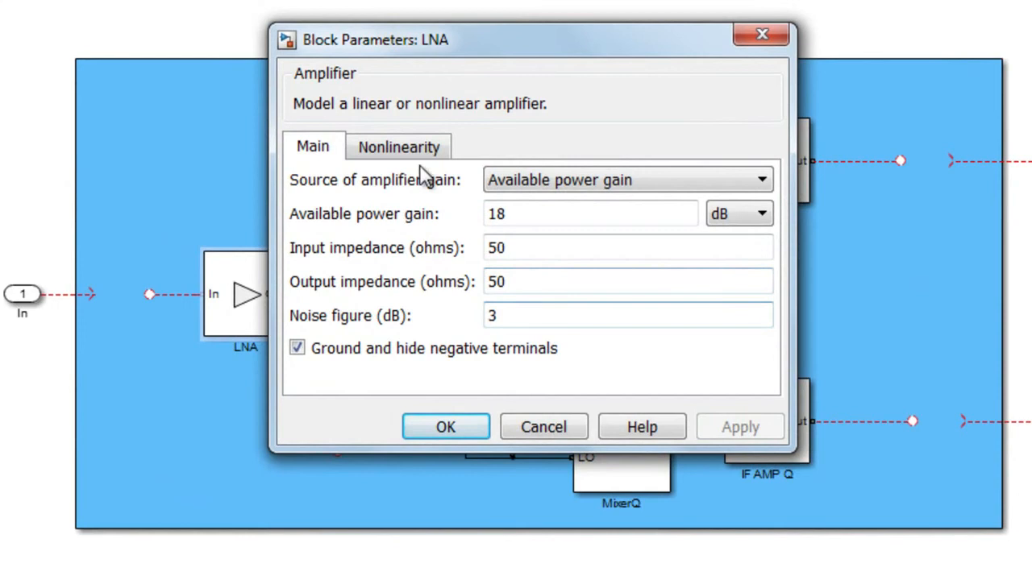
{"action": "left_click", "coordinate": [398, 145]}
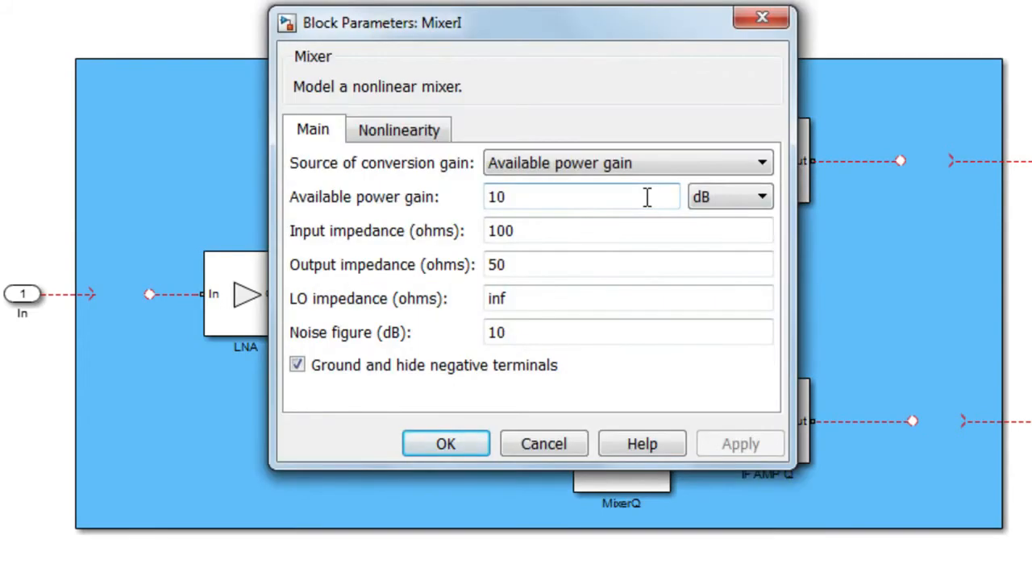
{"action": "left_click", "coordinate": [399, 129]}
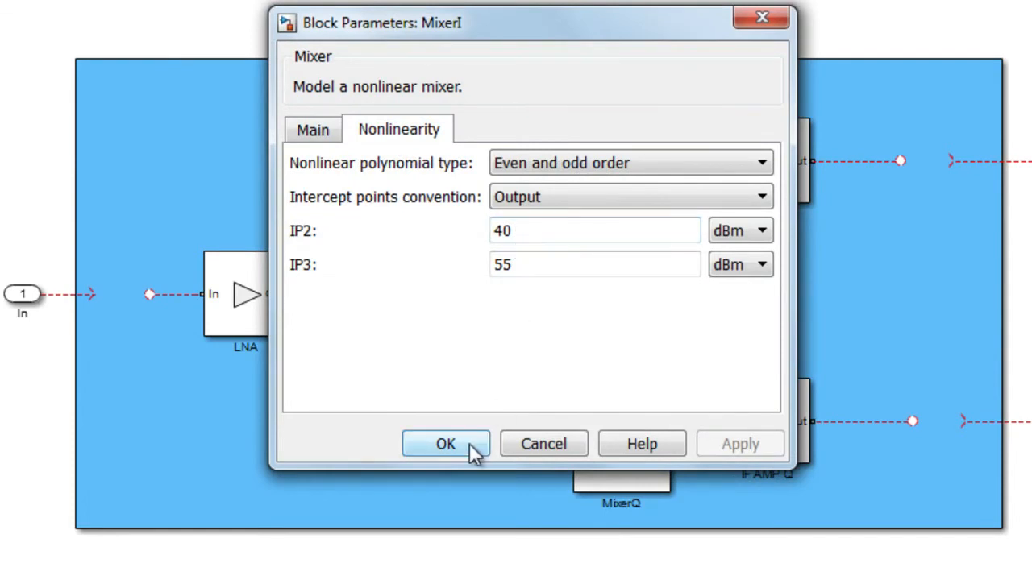
{"action": "left_click", "coordinate": [445, 445]}
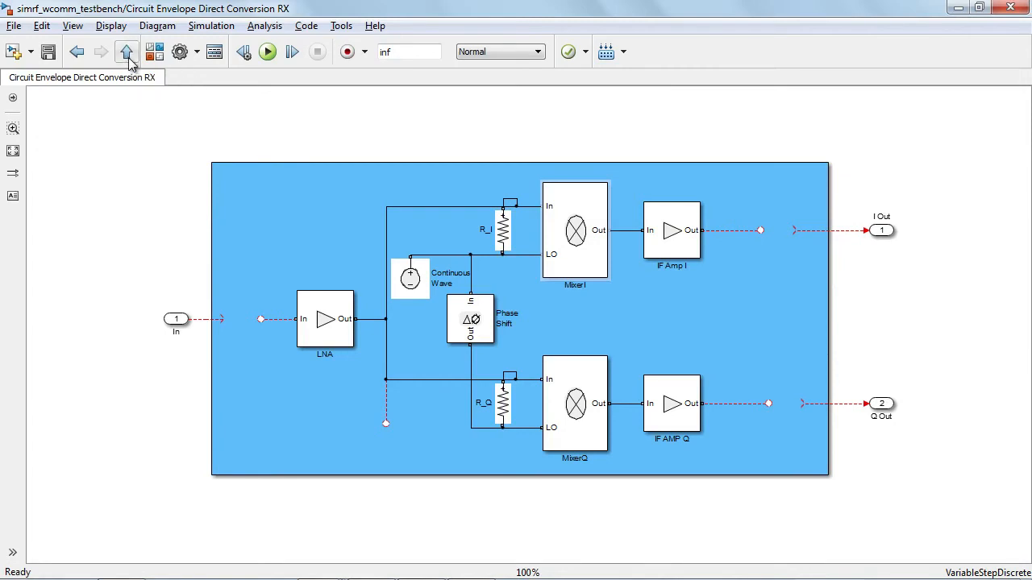
Go up to the top-level simrf_wcomm_testbench and select the receiver subsystem
{"action": "left_click", "coordinate": [126, 51]}
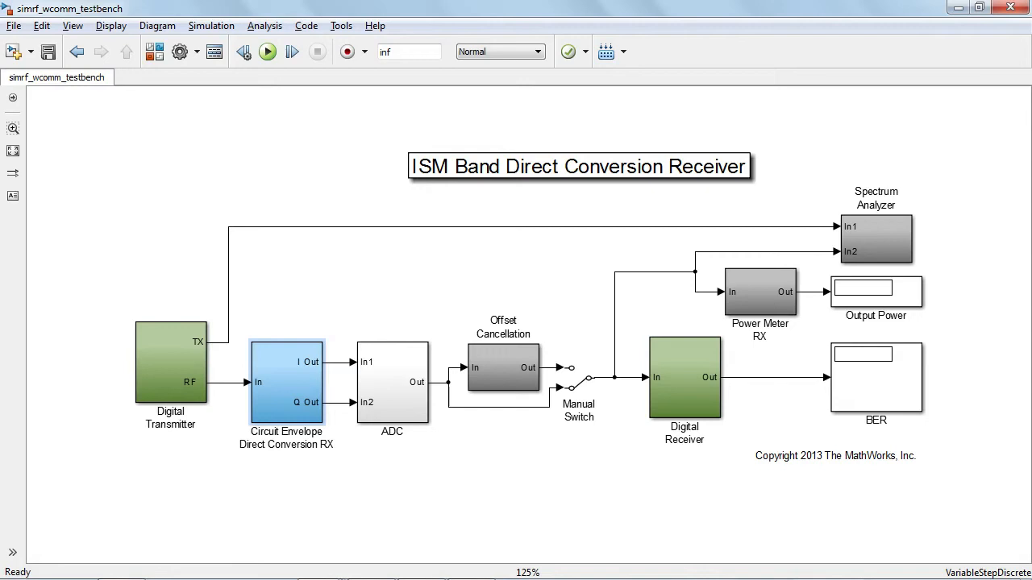
{"action": "left_click", "coordinate": [392, 384]}
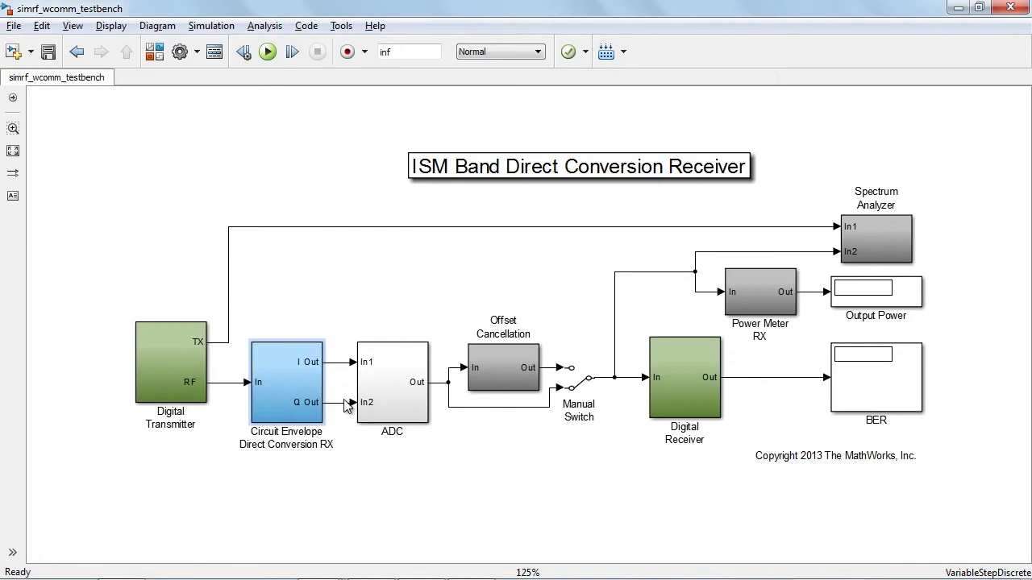
{"action": "mouse_move", "coordinate": [347, 407]}
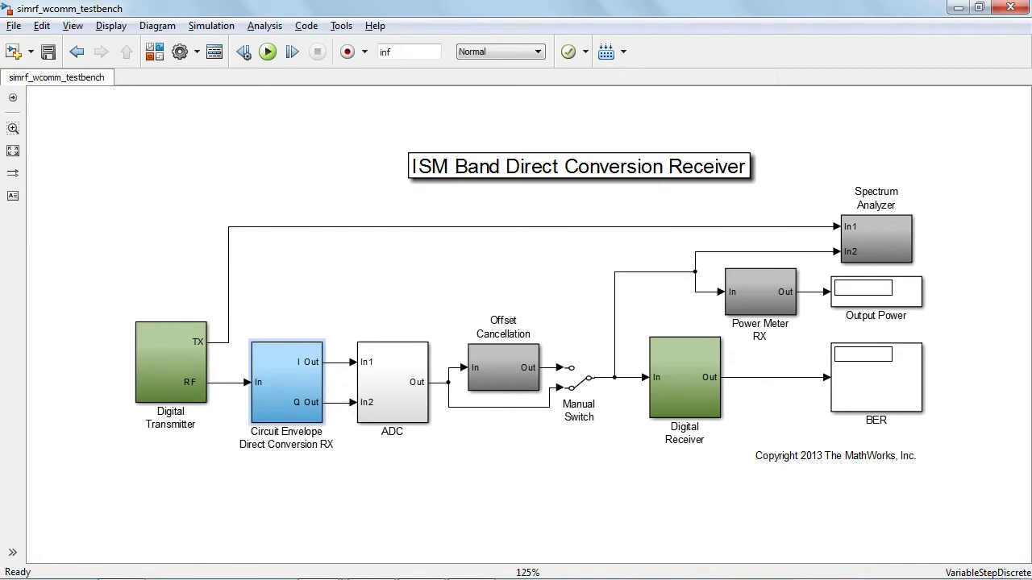
{"action": "left_click", "coordinate": [287, 383]}
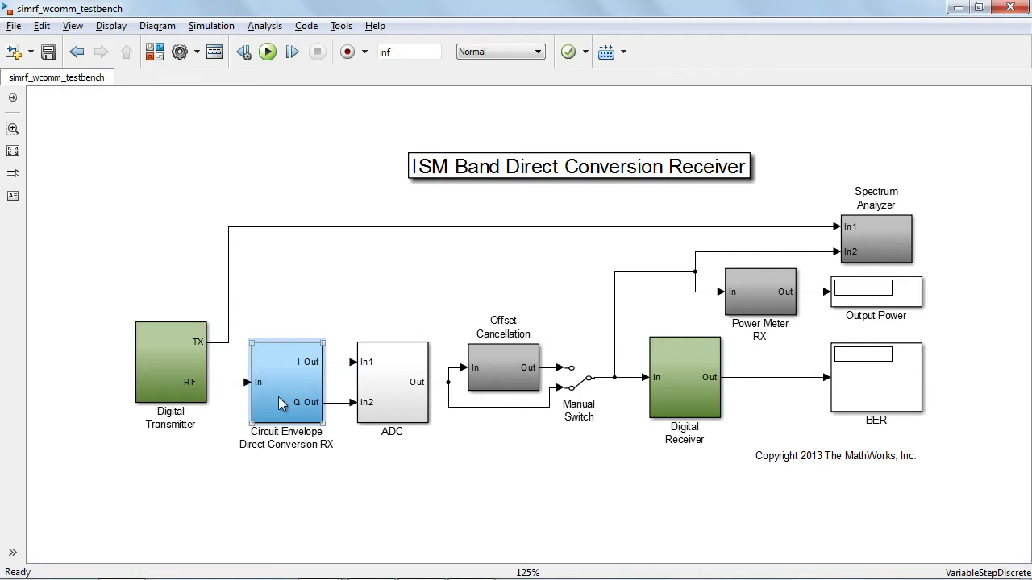
Re-enter the RX subsystem and show the SimRF Circuit Envelope Utilities library
{"action": "double_click", "coordinate": [287, 383]}
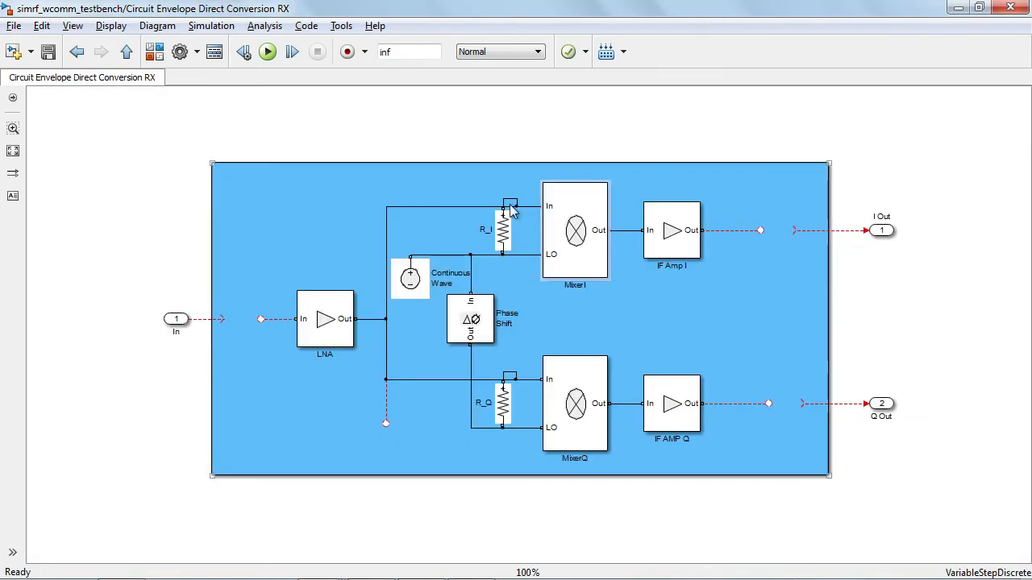
{"action": "mouse_move", "coordinate": [755, 208]}
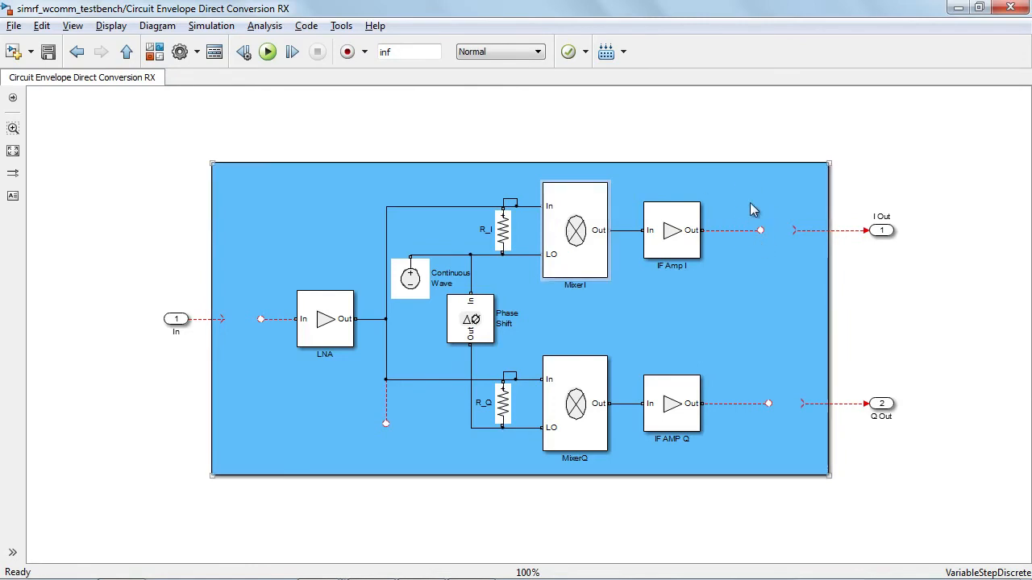
{"action": "mouse_move", "coordinate": [756, 259]}
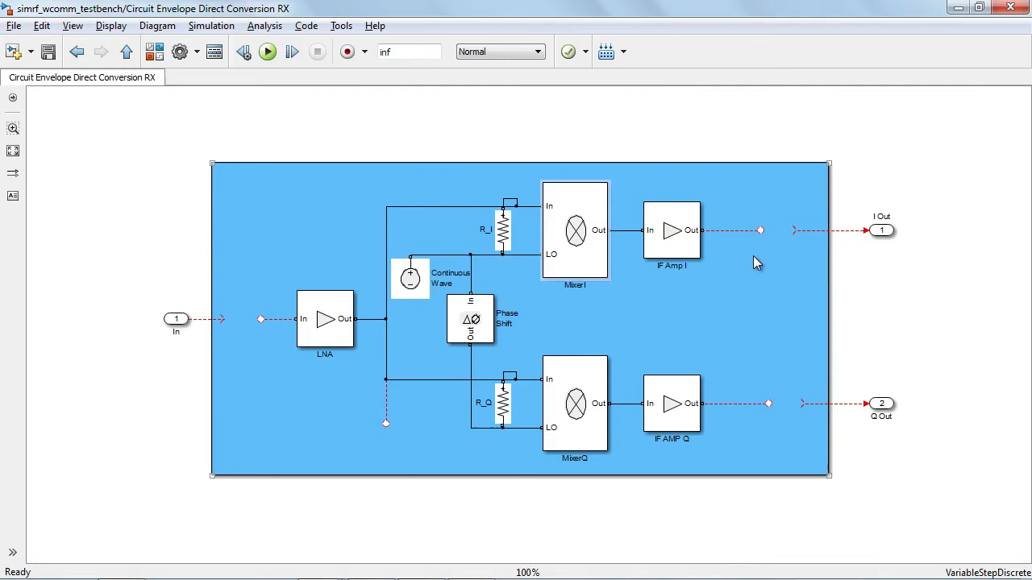
{"action": "left_click", "coordinate": [758, 261]}
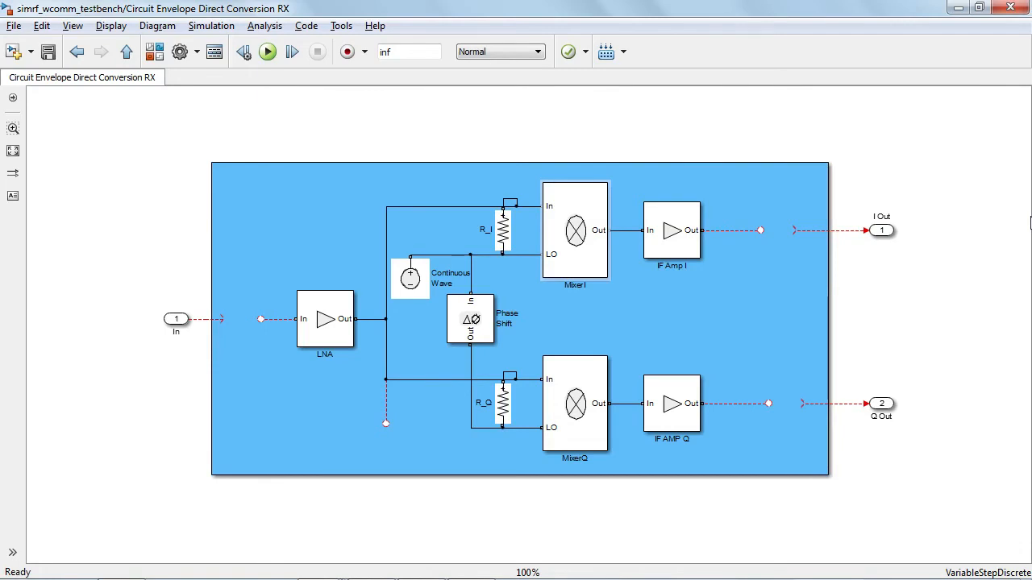
{"action": "left_click", "coordinate": [155, 50]}
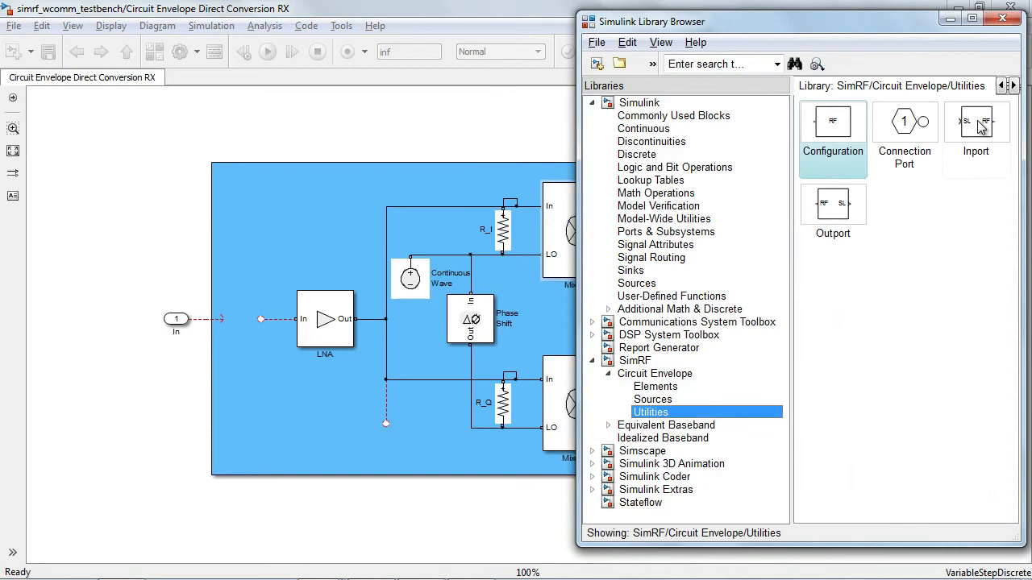
Place an Inport block from Utilities ahead of the LNA
{"action": "left_click", "coordinate": [977, 129]}
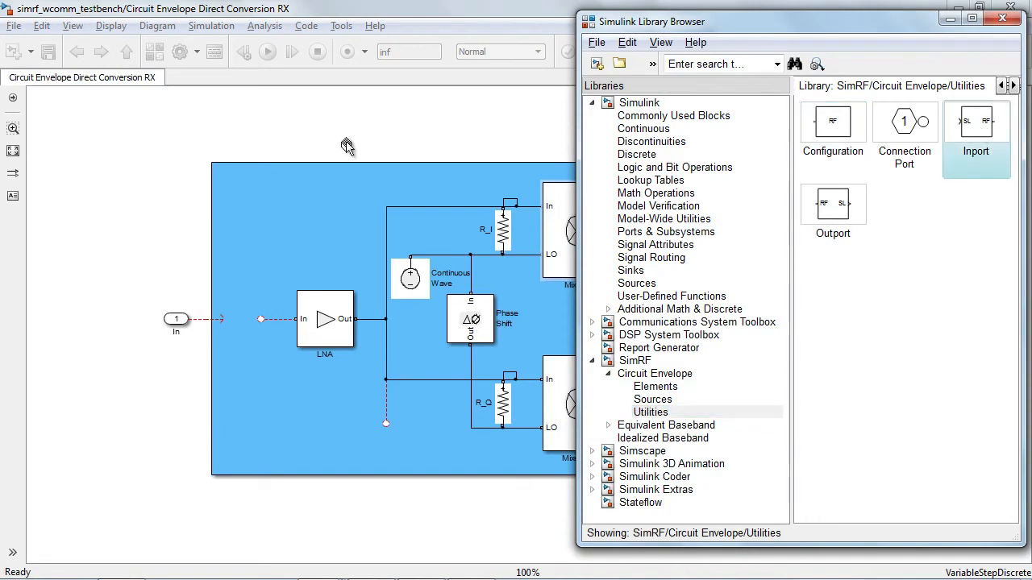
{"action": "left_click_drag", "start_coordinate": [975, 121], "coordinate": [345, 137]}
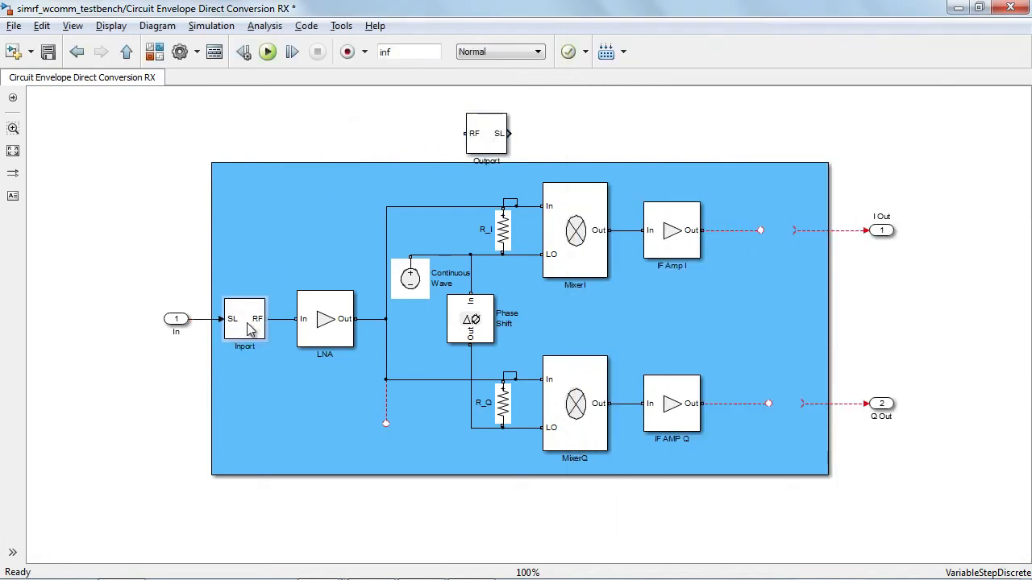
Set the Inport to a Power source with carrier frequency fc_RF and apply
{"action": "double_click", "coordinate": [245, 319]}
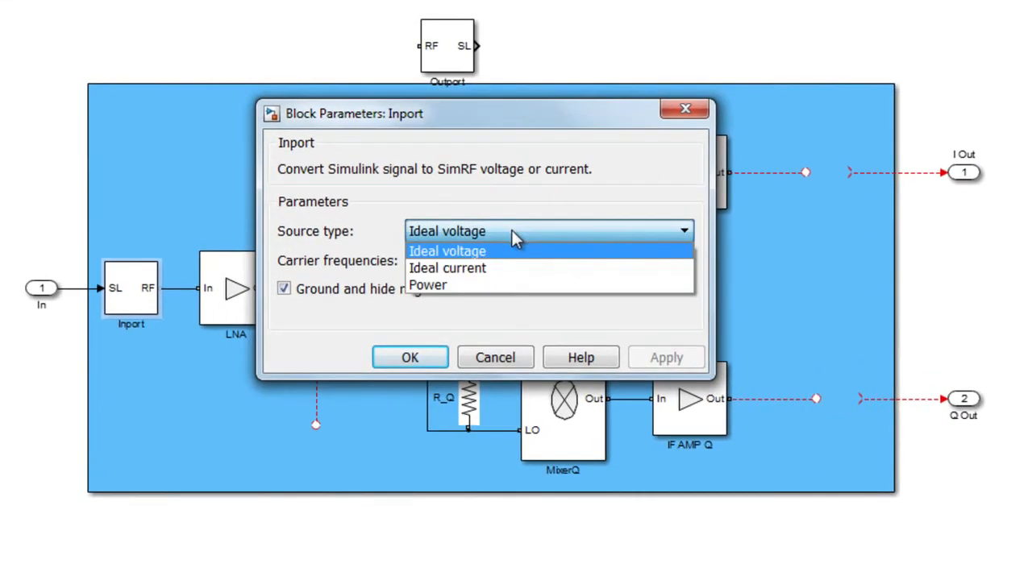
{"action": "left_click", "coordinate": [429, 286]}
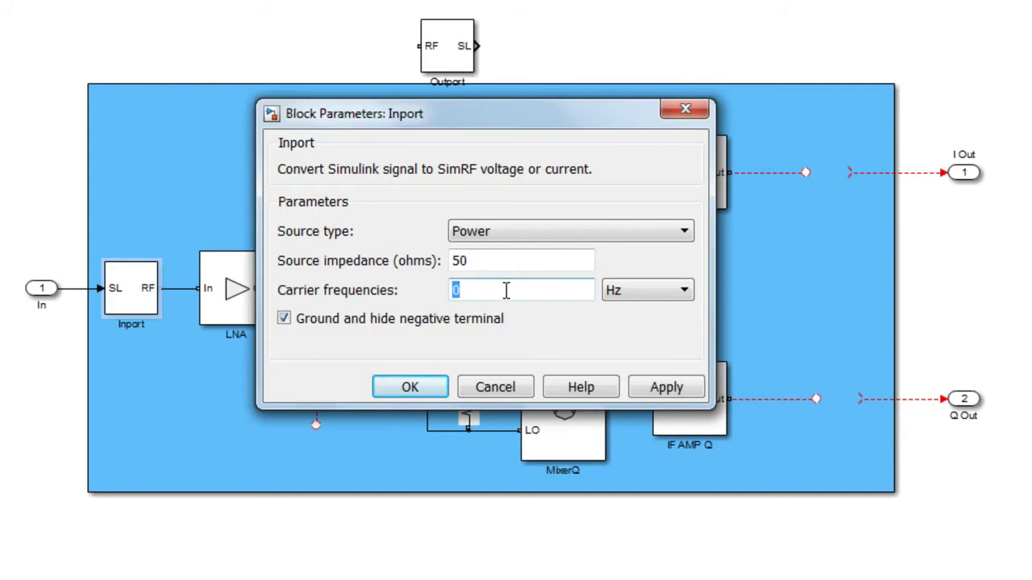
{"action": "type", "text": "fc_RF"}
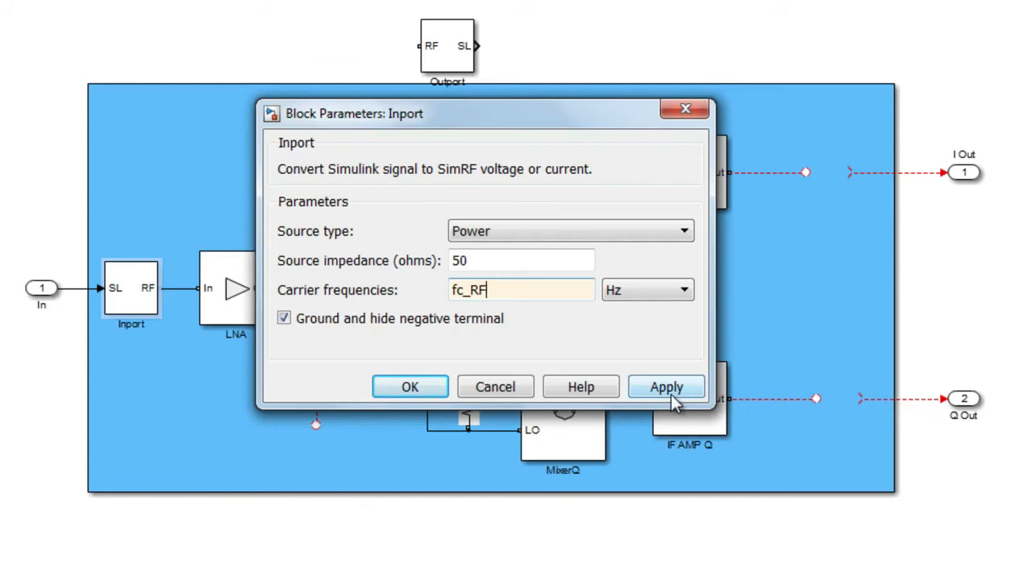
{"action": "left_click", "coordinate": [665, 387]}
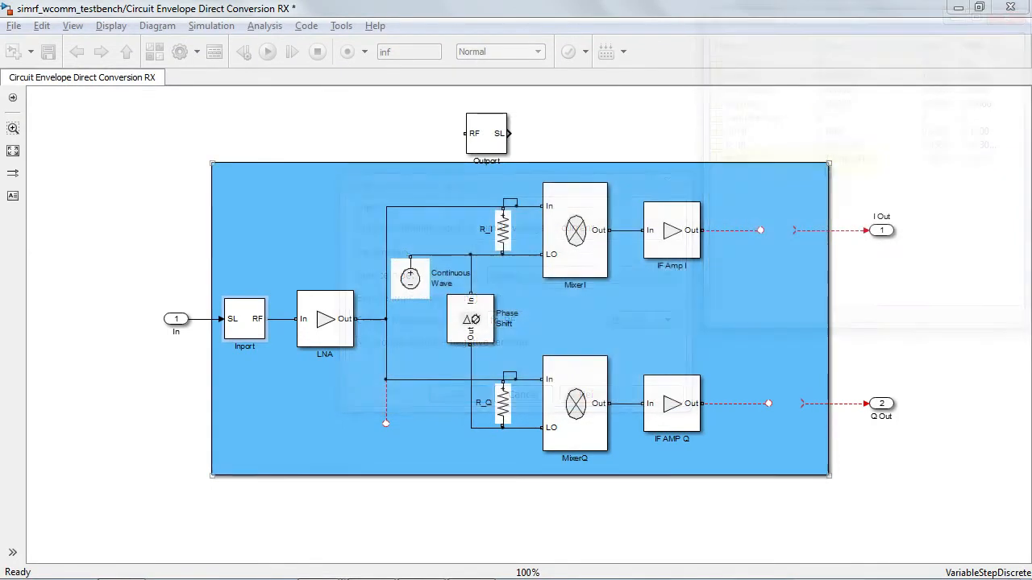
Set the Continuous Wave LO source's carrier frequency to fc_RF and confirm
{"action": "double_click", "coordinate": [409, 277]}
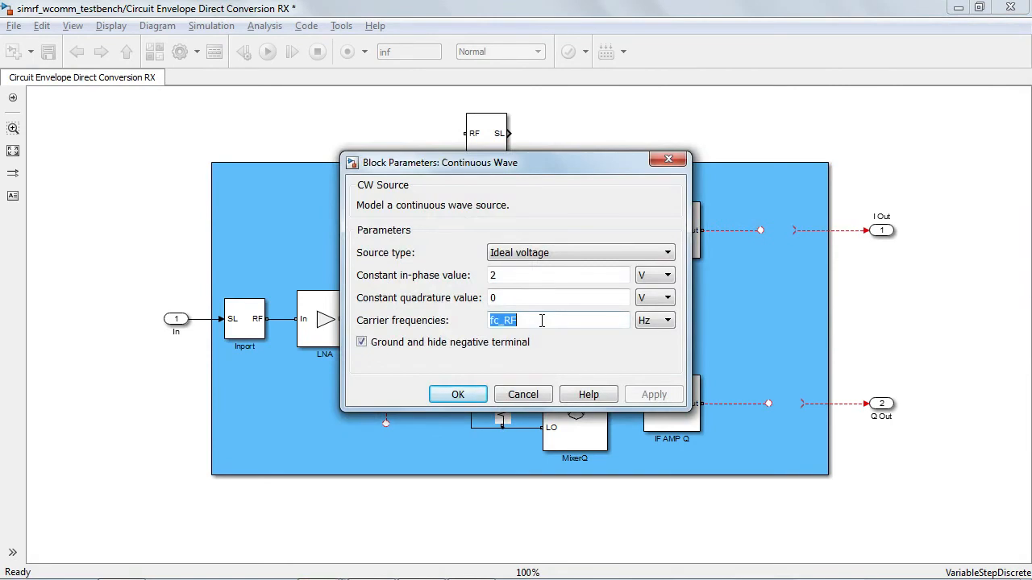
{"action": "left_click", "coordinate": [542, 319]}
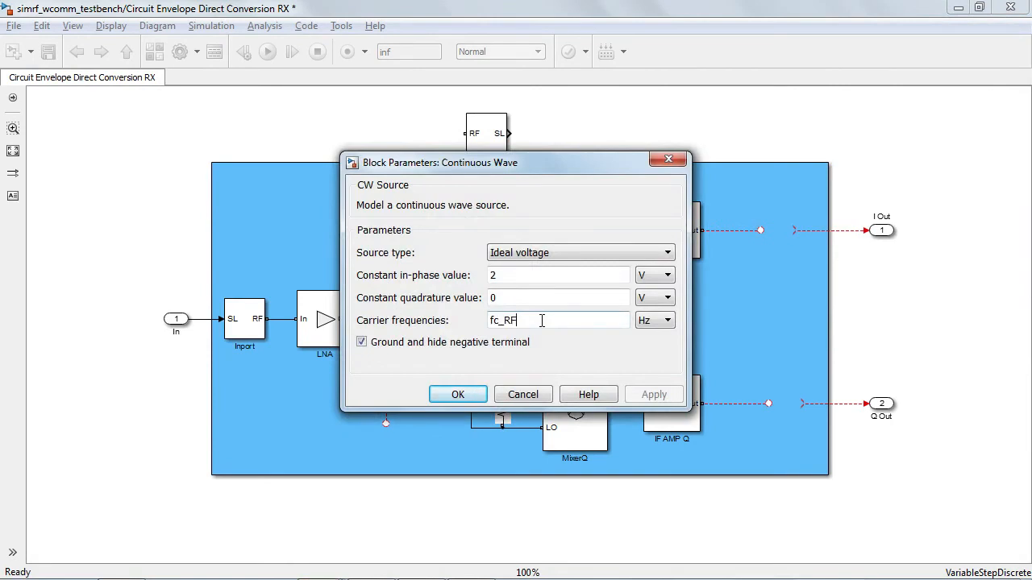
{"action": "left_click", "coordinate": [457, 394]}
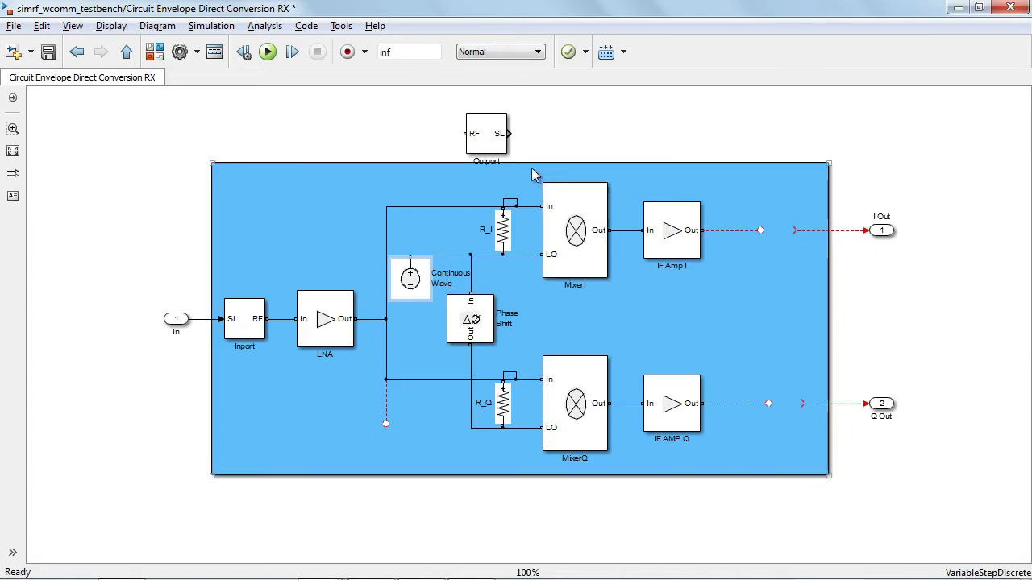
Add an Outport on the I path as a complex-baseband Power sensor, then fetch a Configuration block
{"action": "left_click_drag", "start_coordinate": [487, 132], "coordinate": [777, 229]}
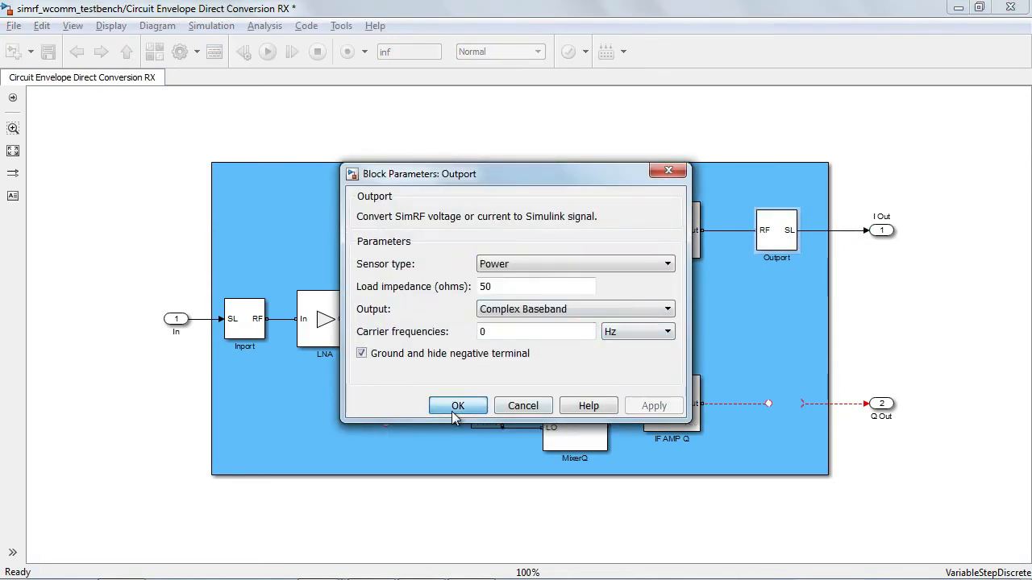
{"action": "left_click", "coordinate": [458, 406]}
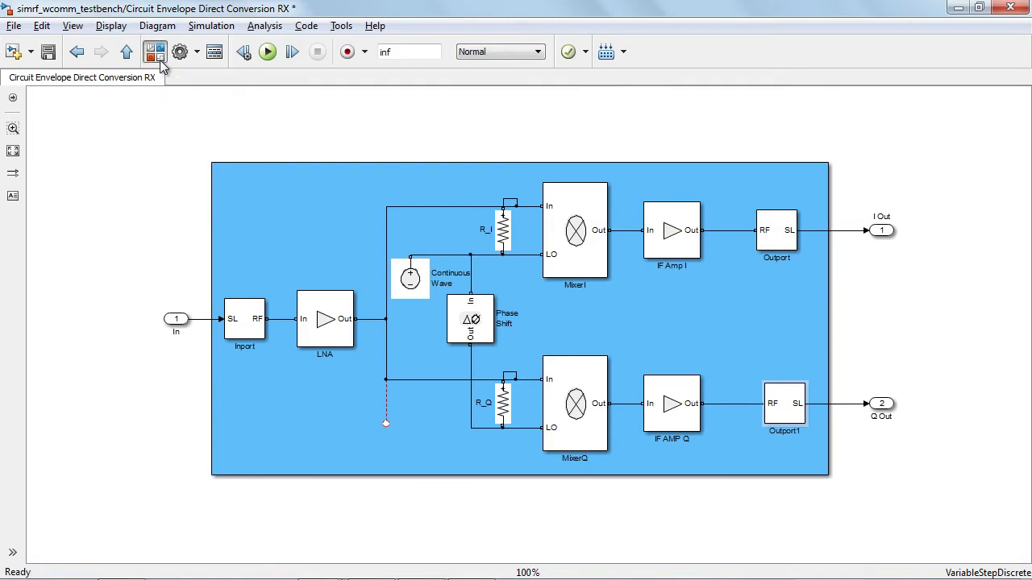
{"action": "left_click", "coordinate": [155, 51]}
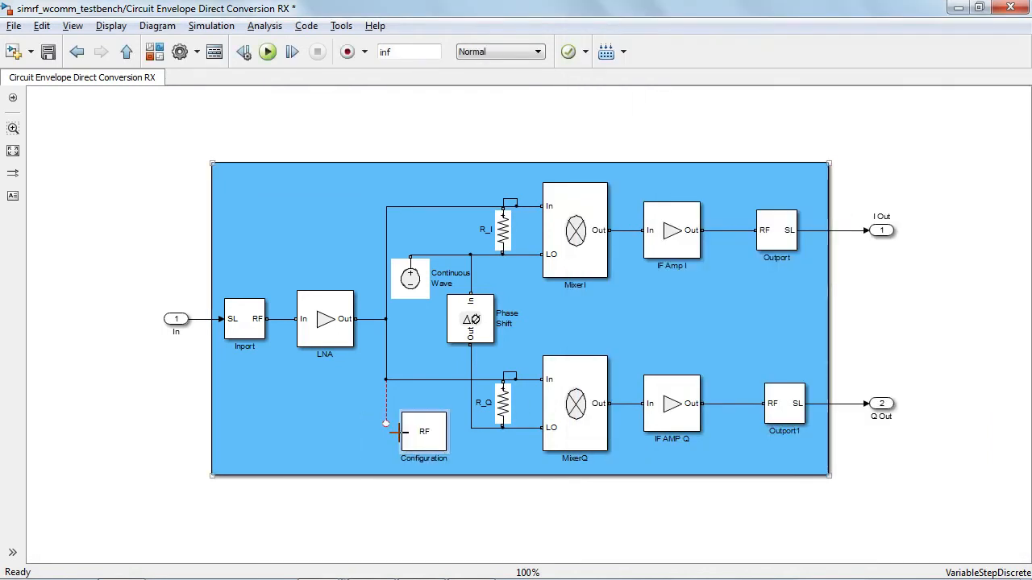
Wire the Configuration block to the circuit node and review its default solver and noise settings
{"action": "left_click", "coordinate": [423, 432]}
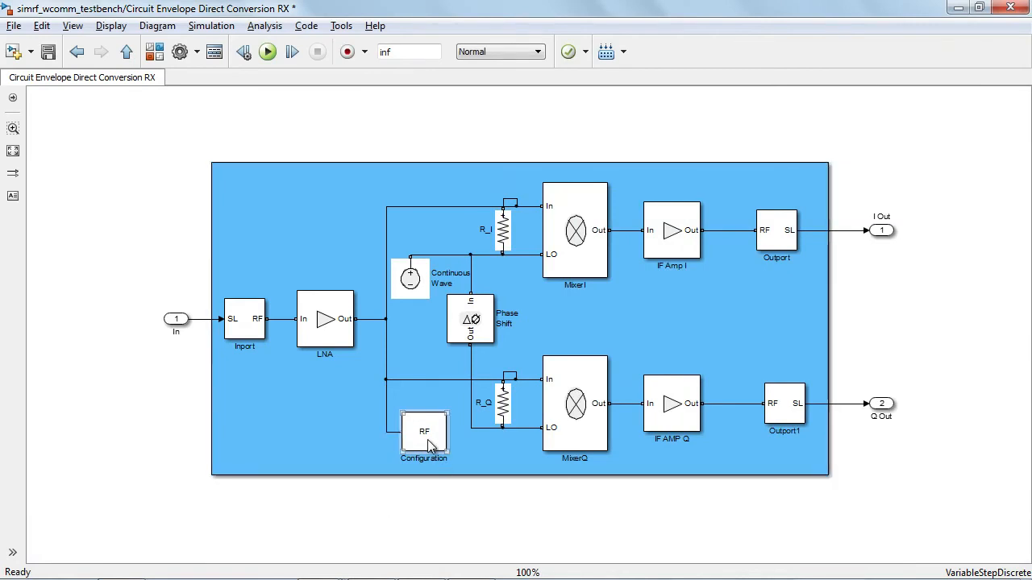
{"action": "double_click", "coordinate": [423, 435]}
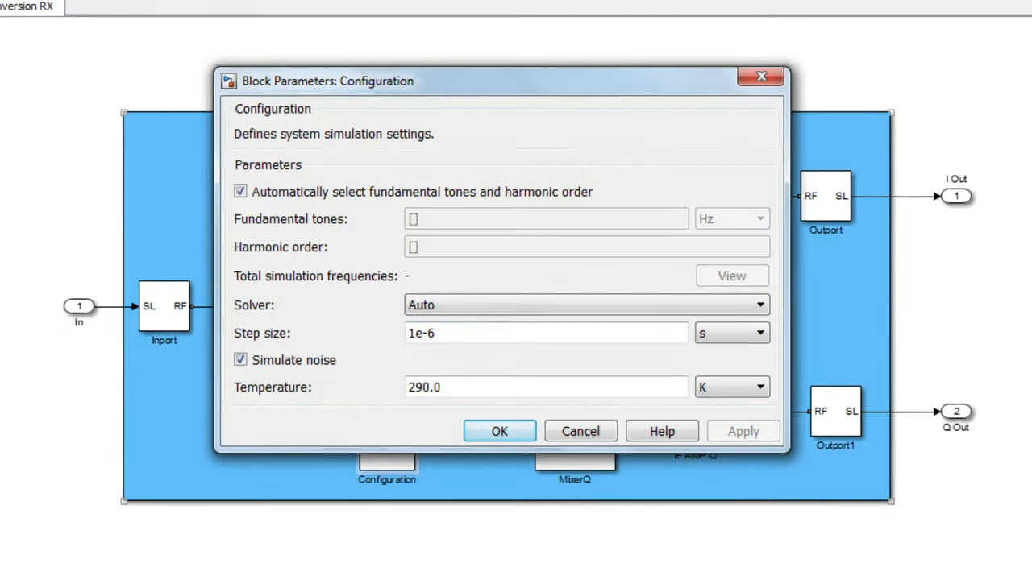
{"action": "left_click", "coordinate": [499, 432]}
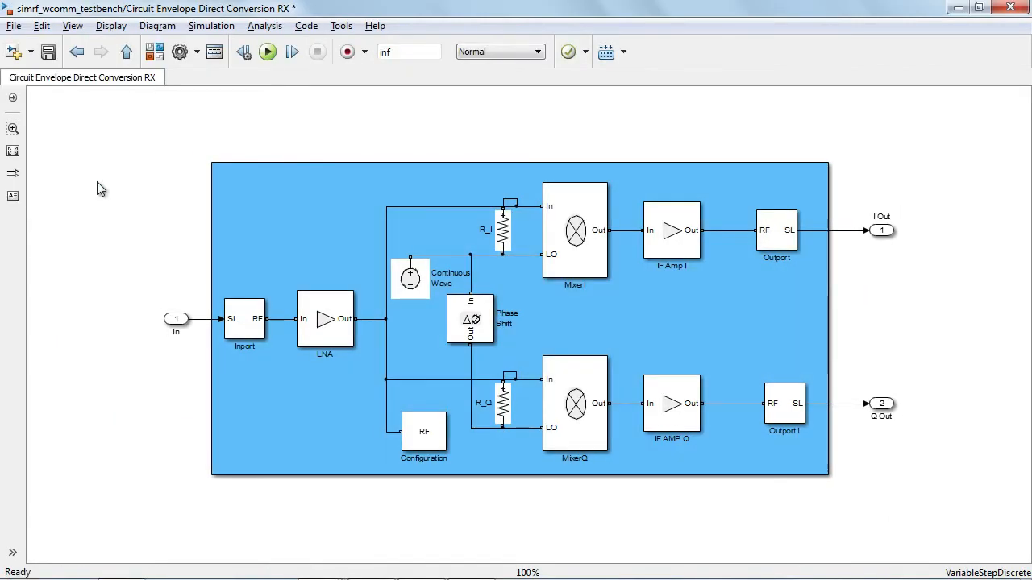
Set the Configuration block step size to 1/Rsymbol/SampPerSym and apply it
{"action": "double_click", "coordinate": [422, 436]}
{"action": "type", "text": "1/R"}
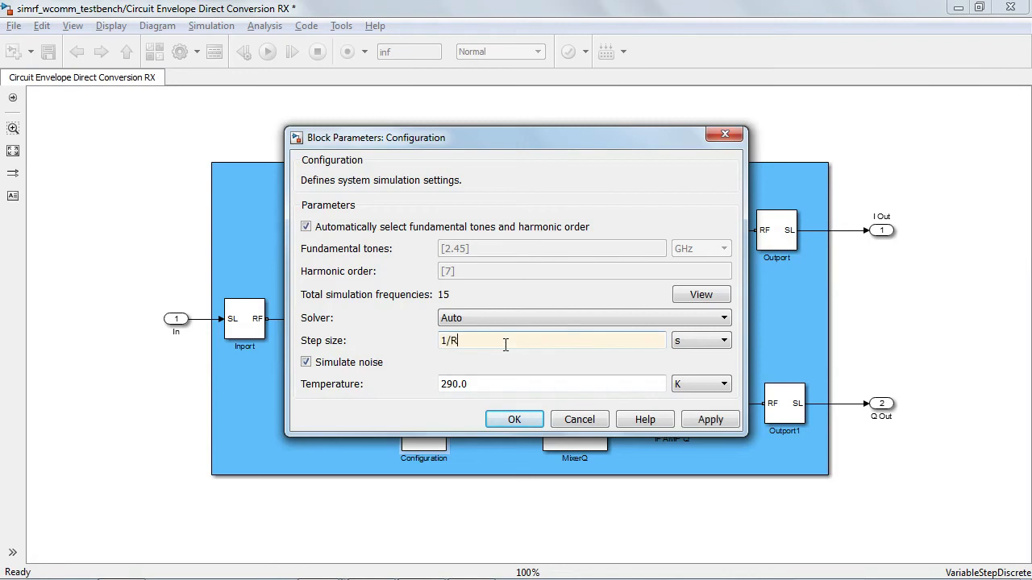
{"action": "type", "text": "symbol"}
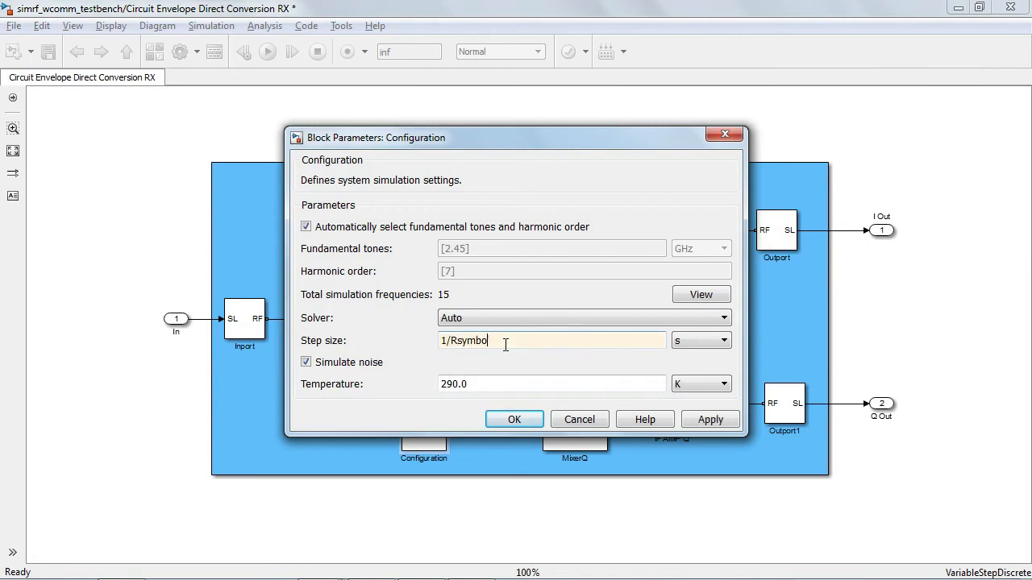
{"action": "type", "text": "/SampPer"}
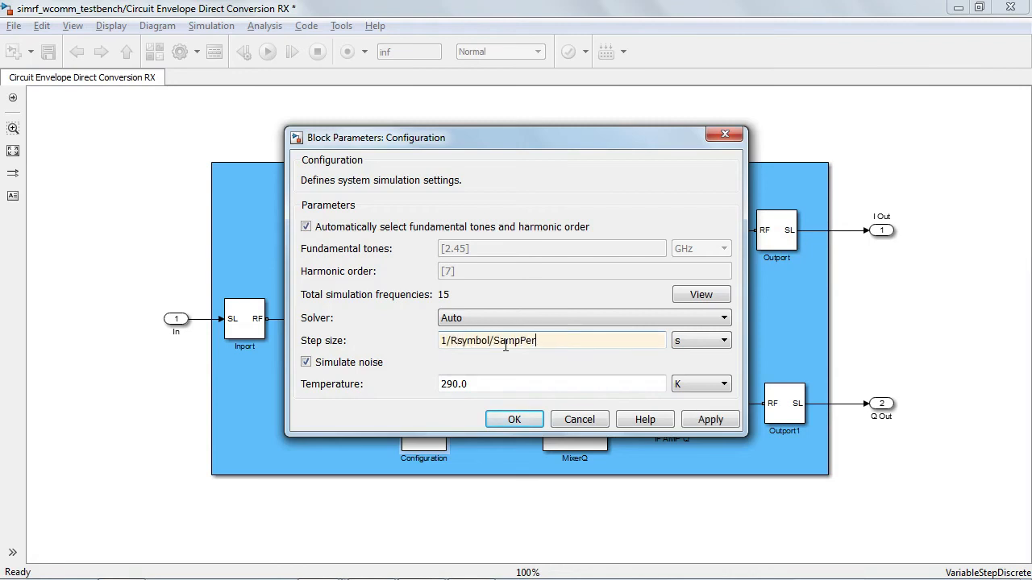
{"action": "type", "text": "Sym"}
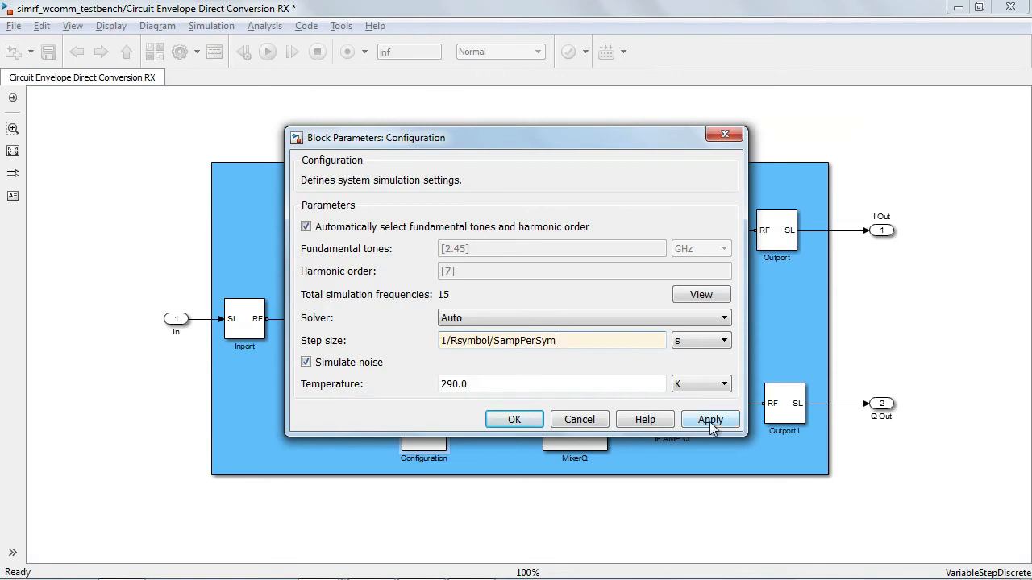
{"action": "left_click", "coordinate": [710, 419]}
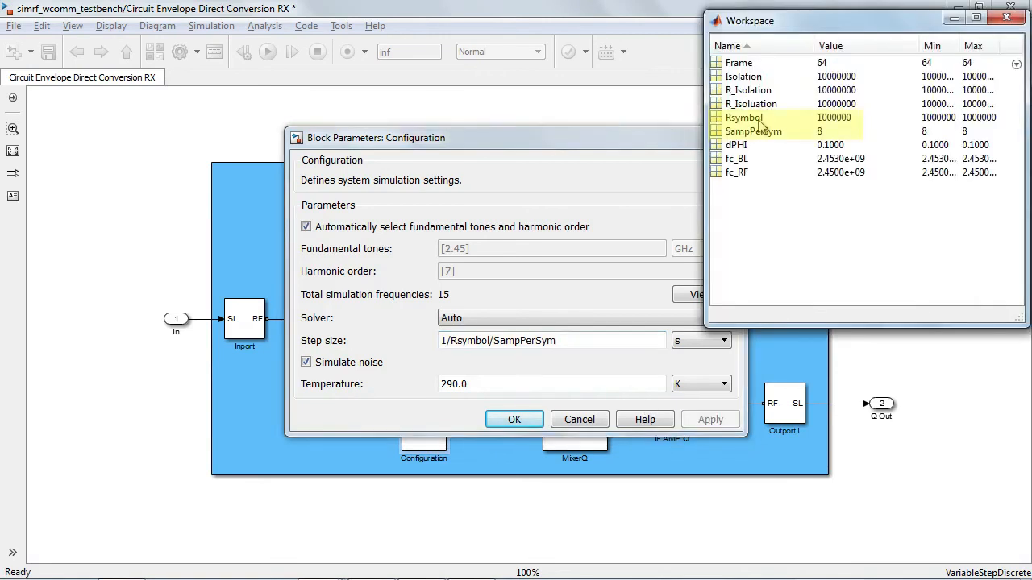
{"action": "mouse_move", "coordinate": [761, 135]}
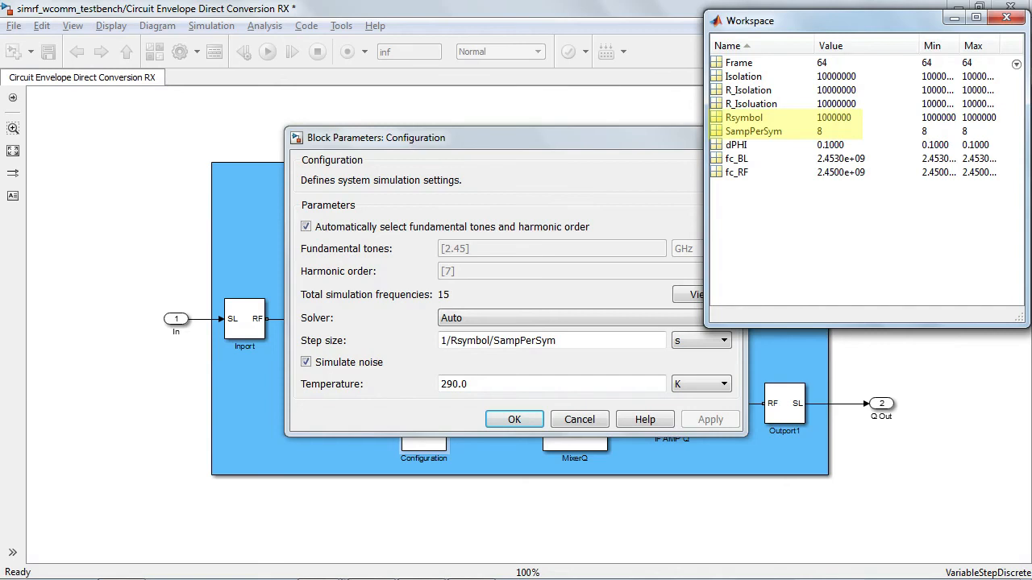
{"action": "mouse_move", "coordinate": [764, 143]}
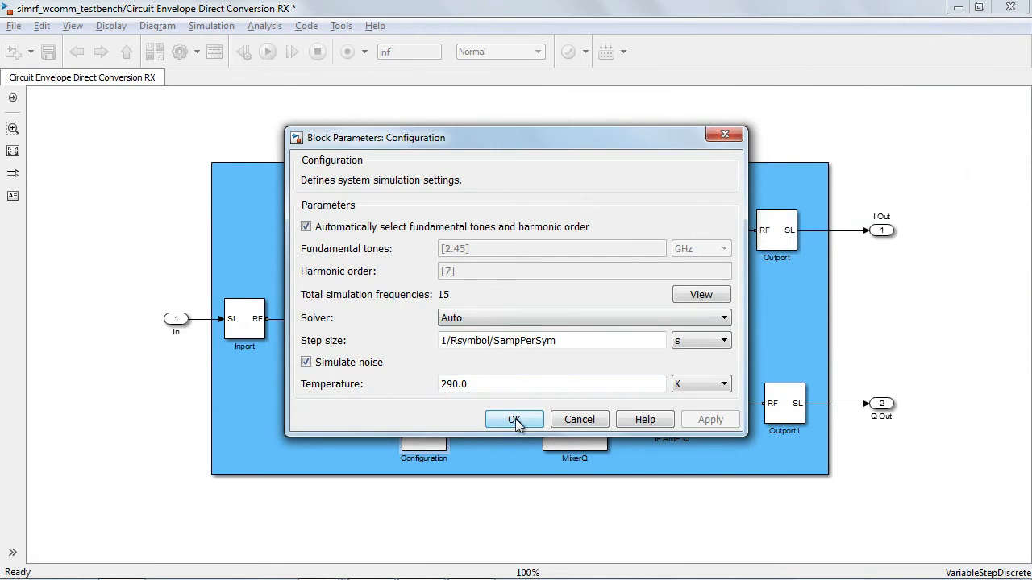
Confirm the Configuration dialog and run the receiver testbench simulation
{"action": "left_click", "coordinate": [514, 419]}
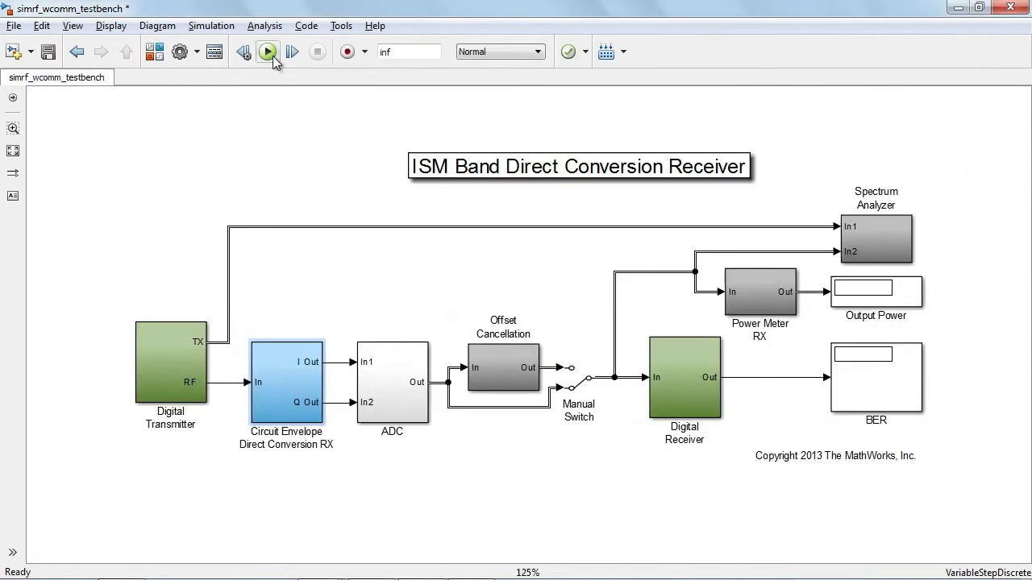
{"action": "left_click", "coordinate": [267, 51]}
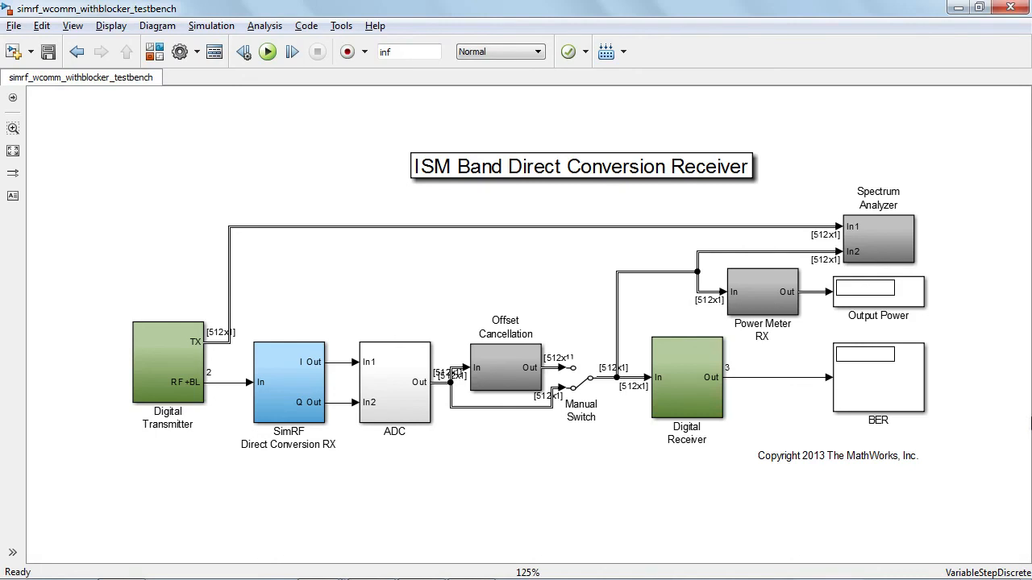
Inspect the Digital Transmitter subsystem, then return to the top-level blocker testbench
{"action": "double_click", "coordinate": [168, 365]}
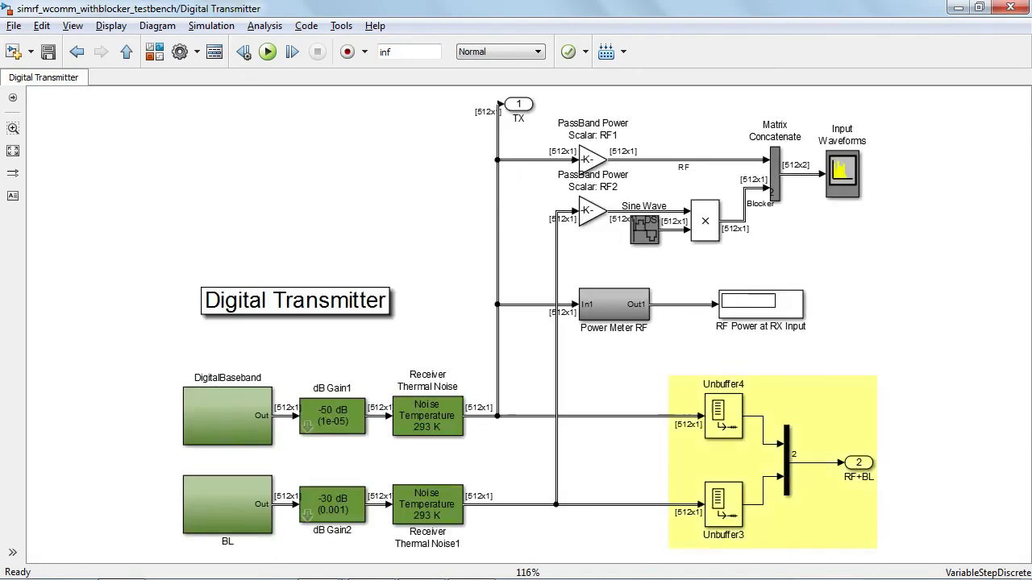
{"action": "left_click", "coordinate": [227, 503]}
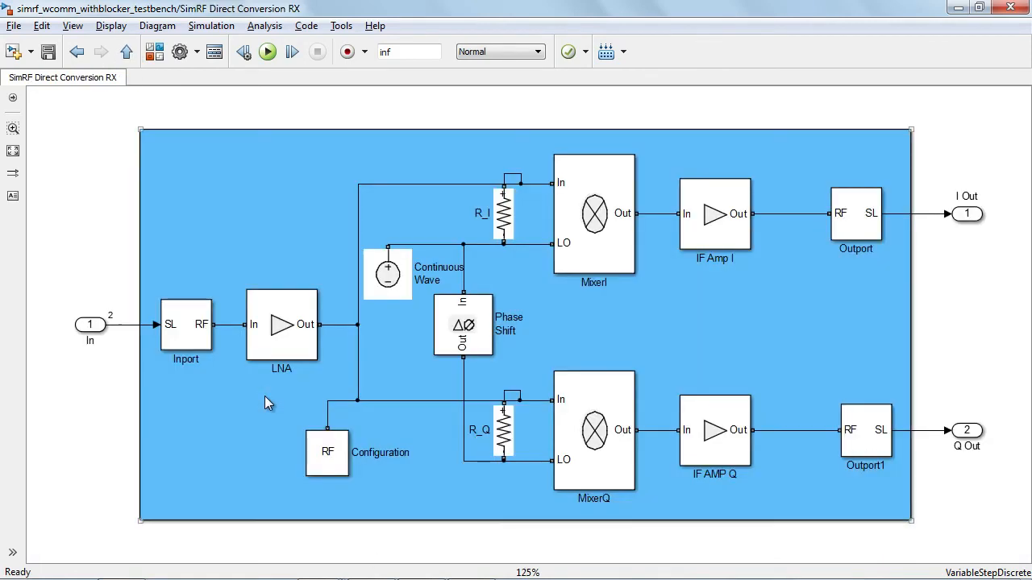
{"action": "double_click", "coordinate": [186, 324]}
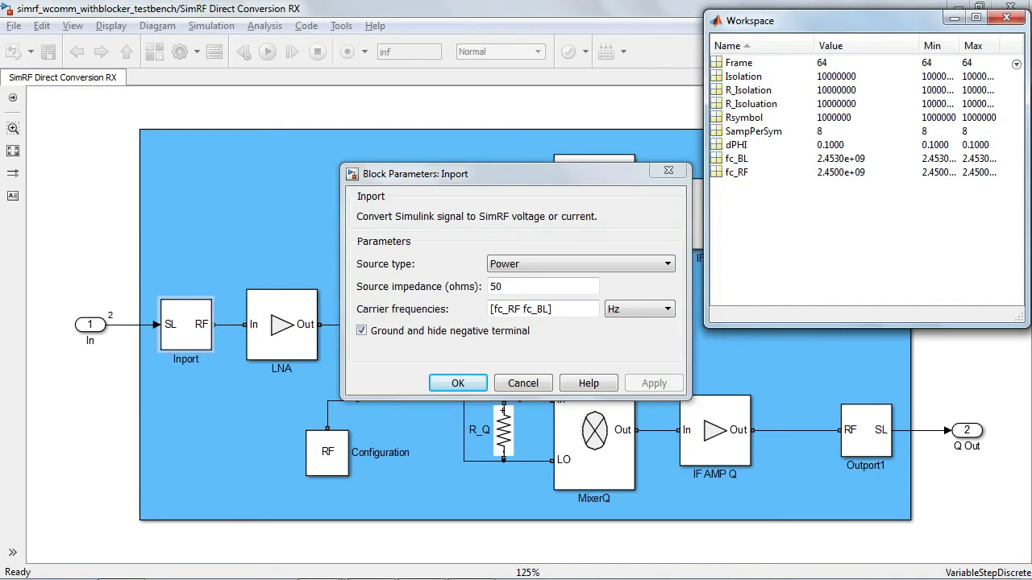
{"action": "left_click", "coordinate": [735, 171]}
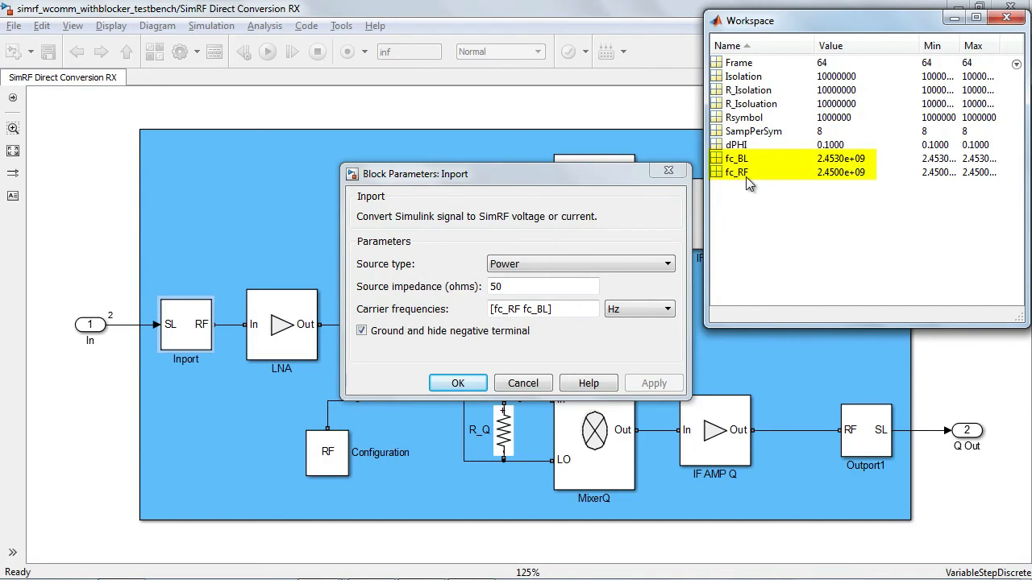
{"action": "left_click", "coordinate": [735, 173]}
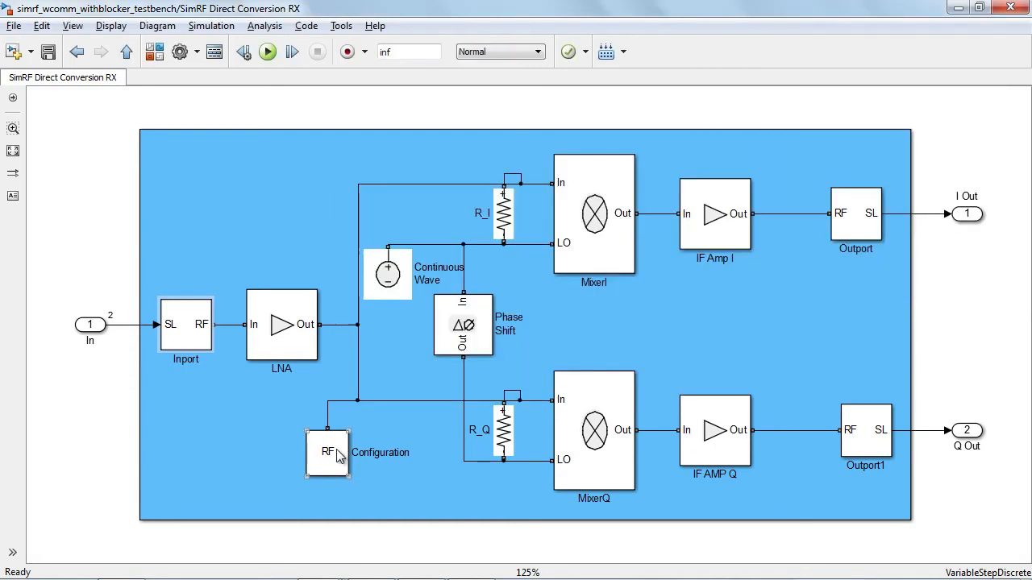
Inspect the Configuration block's automatic tones 2.45 and 2.453 GHz and step size, then dismiss it
{"action": "double_click", "coordinate": [327, 451]}
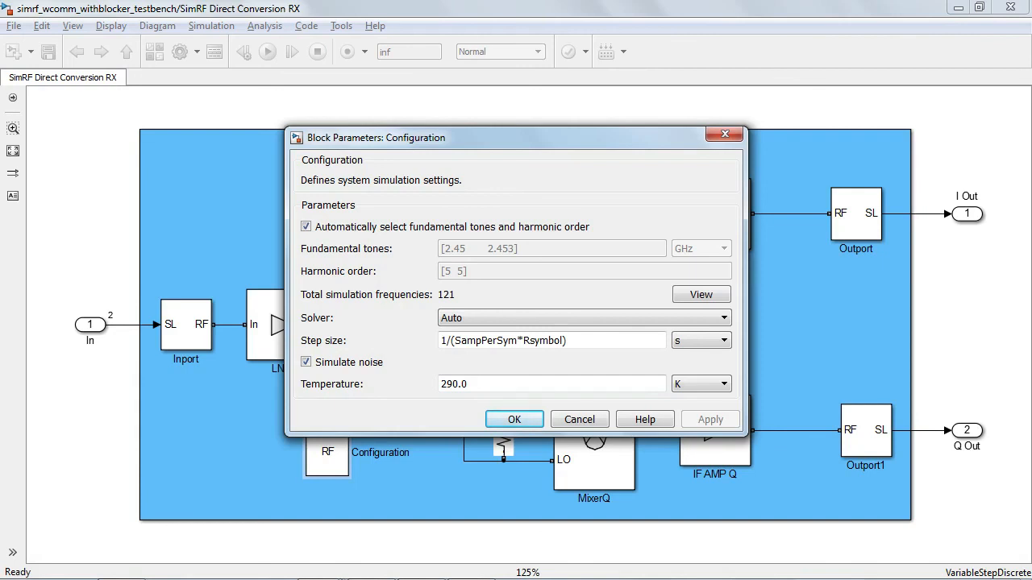
{"action": "left_click", "coordinate": [126, 52]}
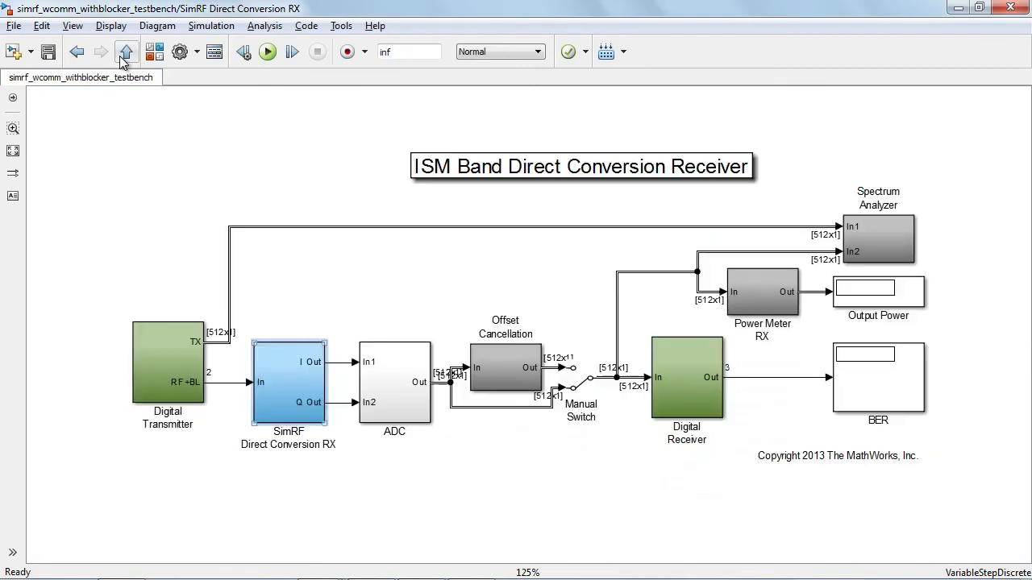
Run the blocker testbench and toggle the Manual Switch so BER drops from 0.2292 to 0.1587
{"action": "left_click", "coordinate": [268, 52]}
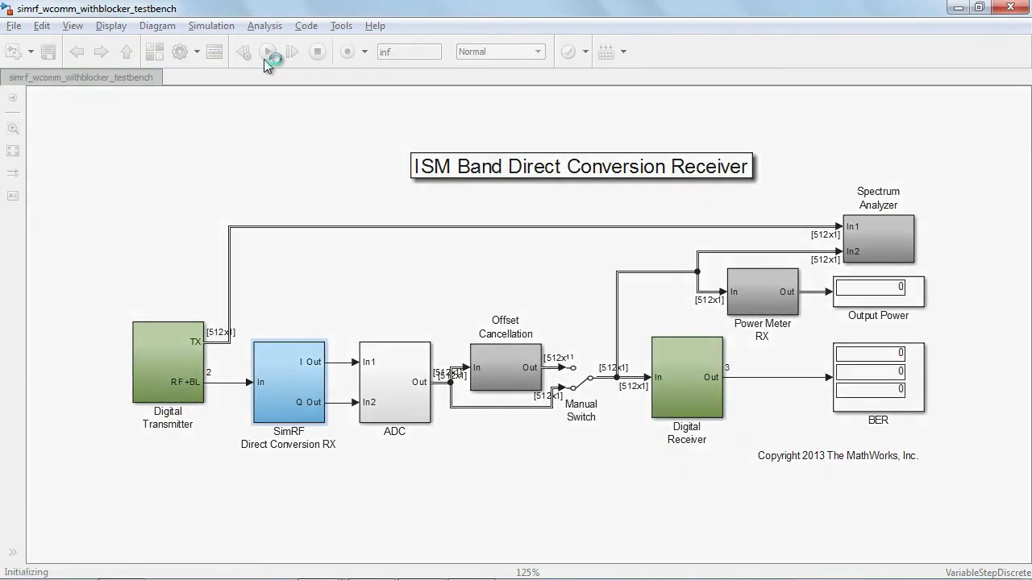
{"action": "left_click", "coordinate": [268, 52]}
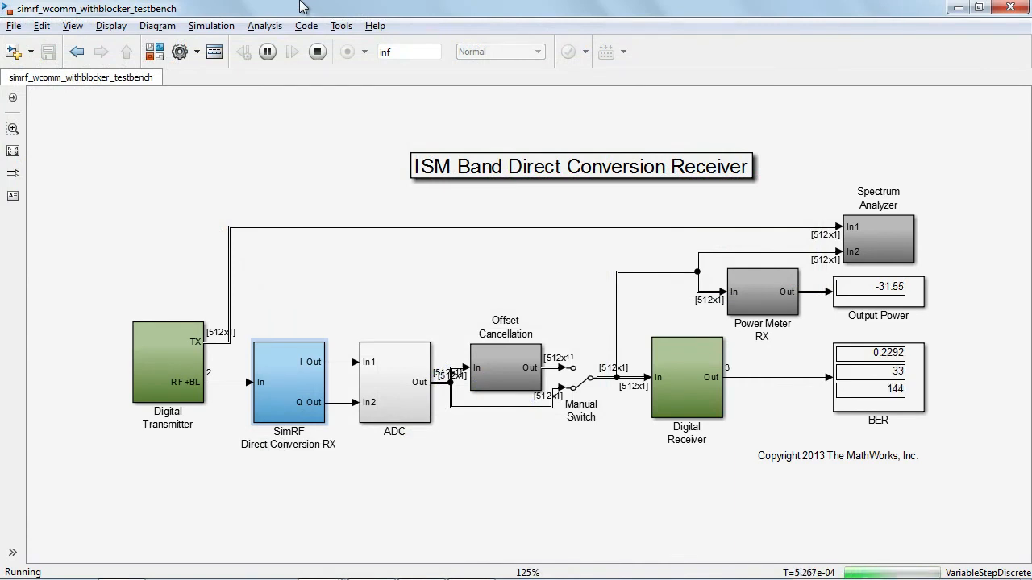
{"action": "mouse_move", "coordinate": [584, 395]}
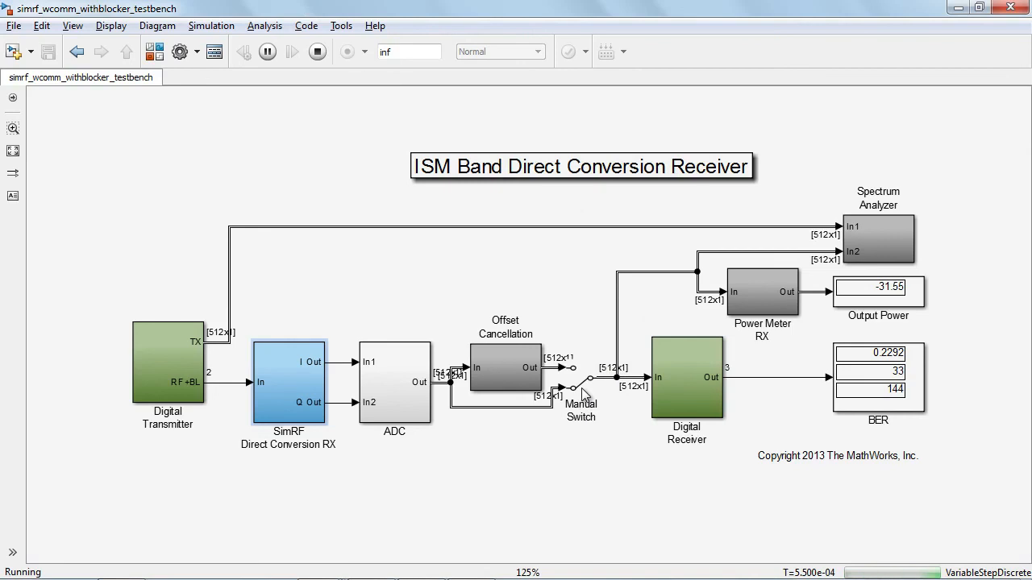
{"action": "left_click", "coordinate": [581, 377]}
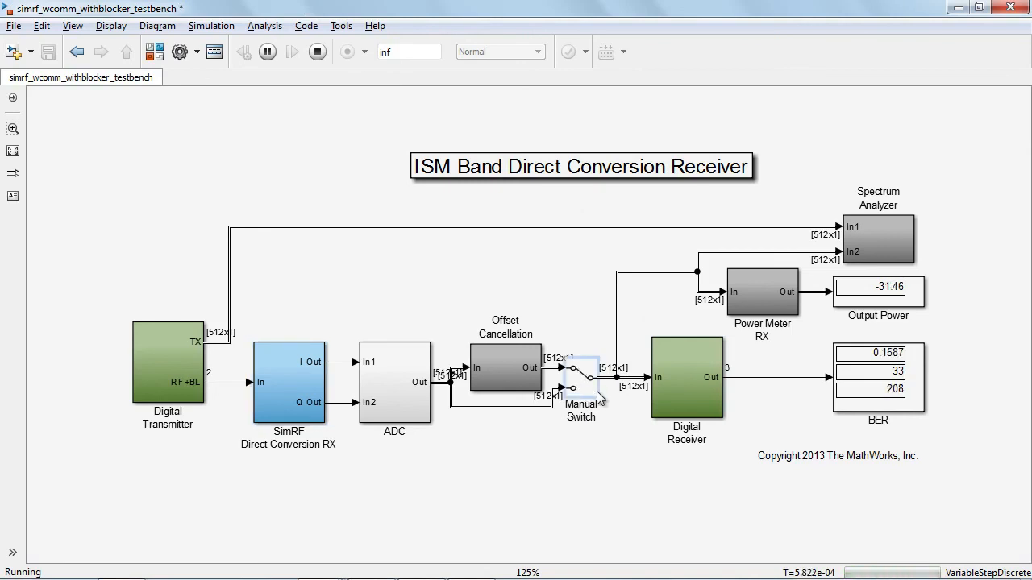